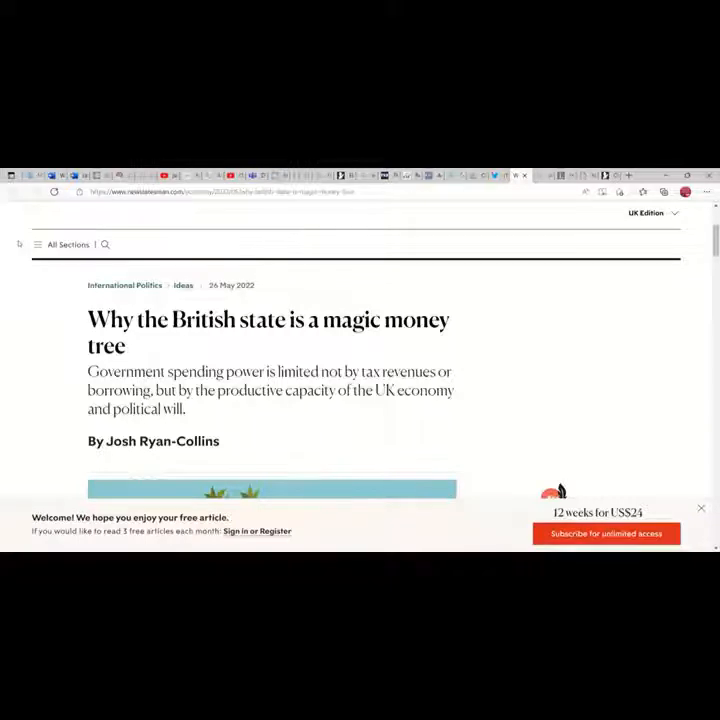
pyautogui.scroll(-3)
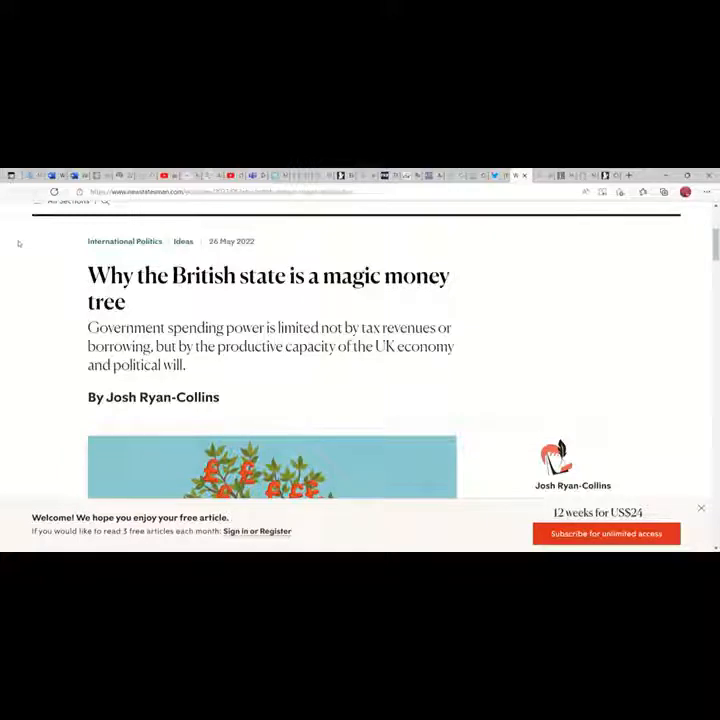
pyautogui.scroll(-3)
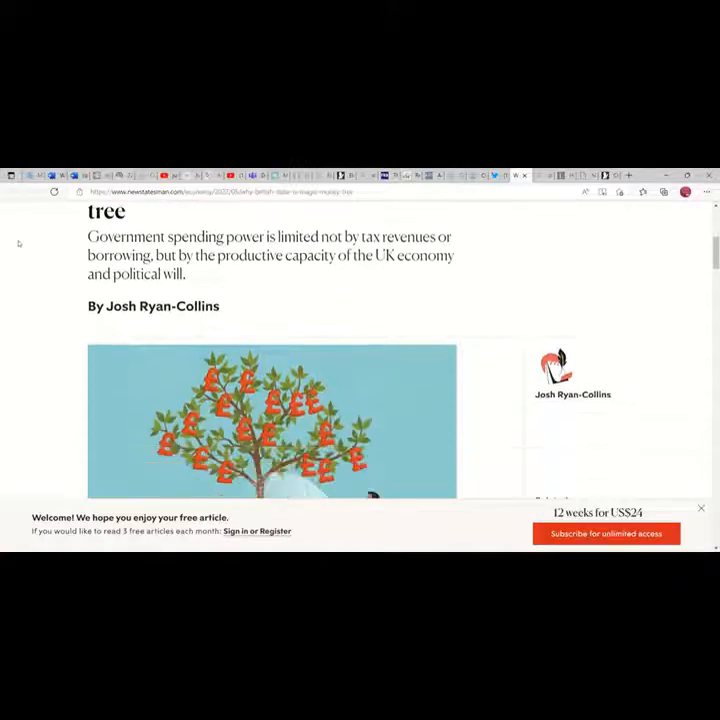
pyautogui.scroll(-3)
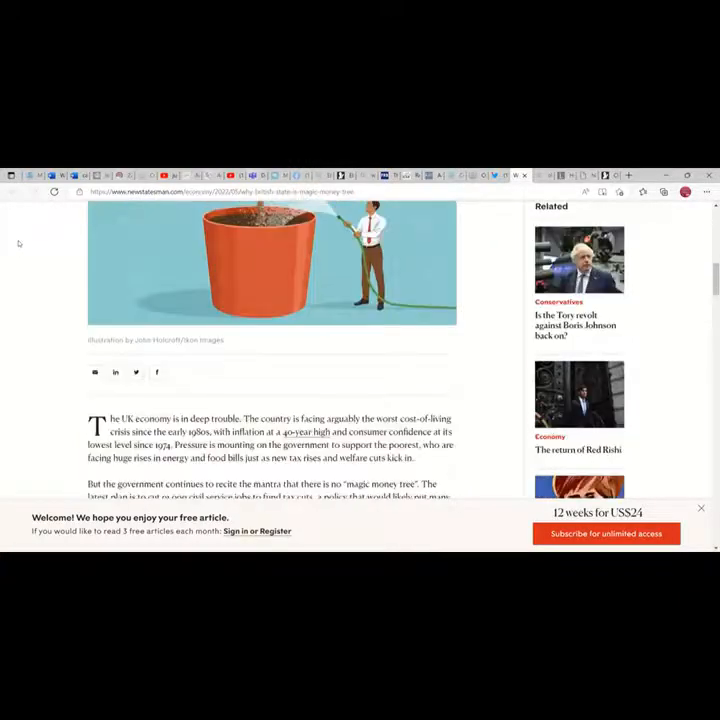
pyautogui.scroll(-3)
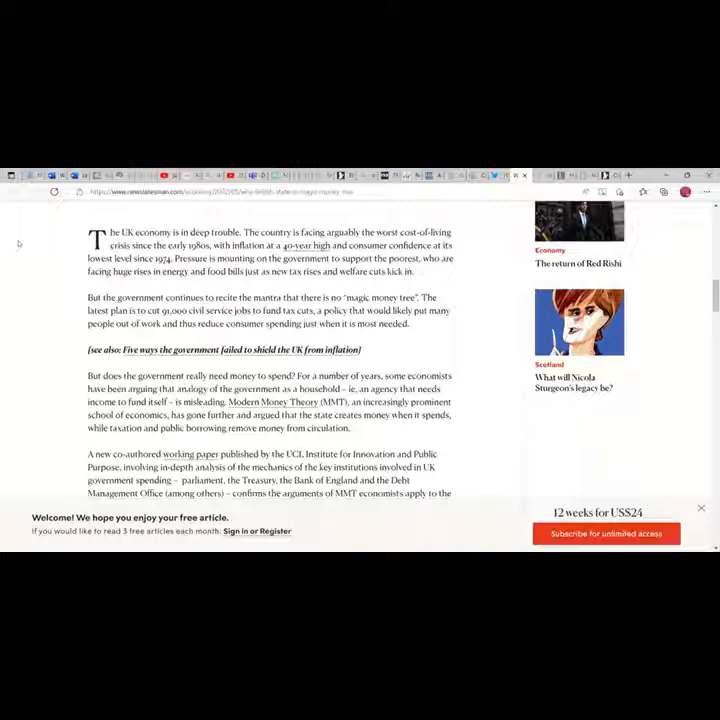
pyautogui.scroll(-3)
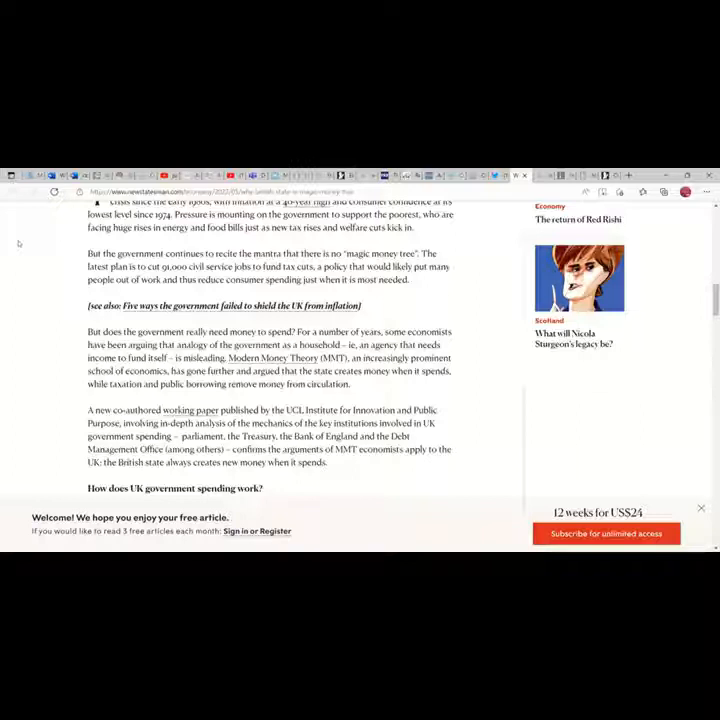
pyautogui.scroll(-3)
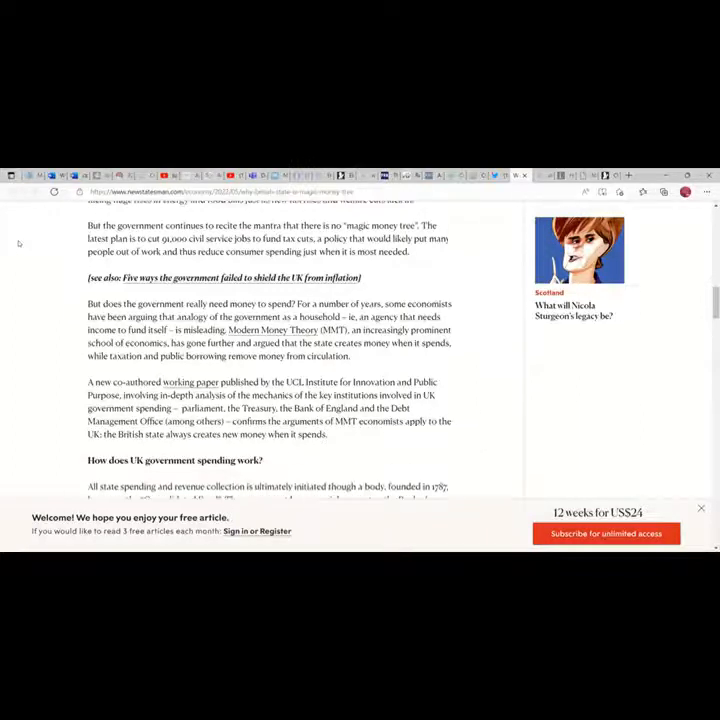
pyautogui.scroll(-3)
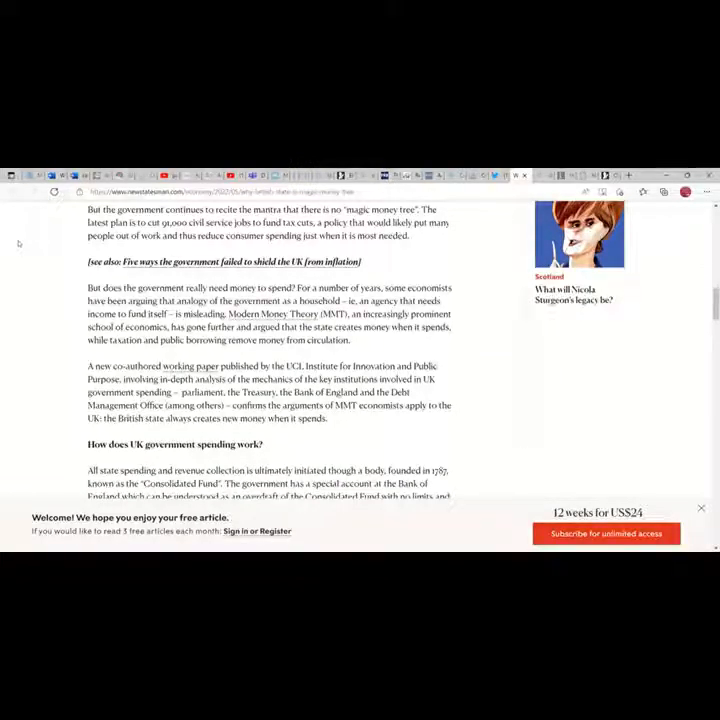
pyautogui.scroll(-3)
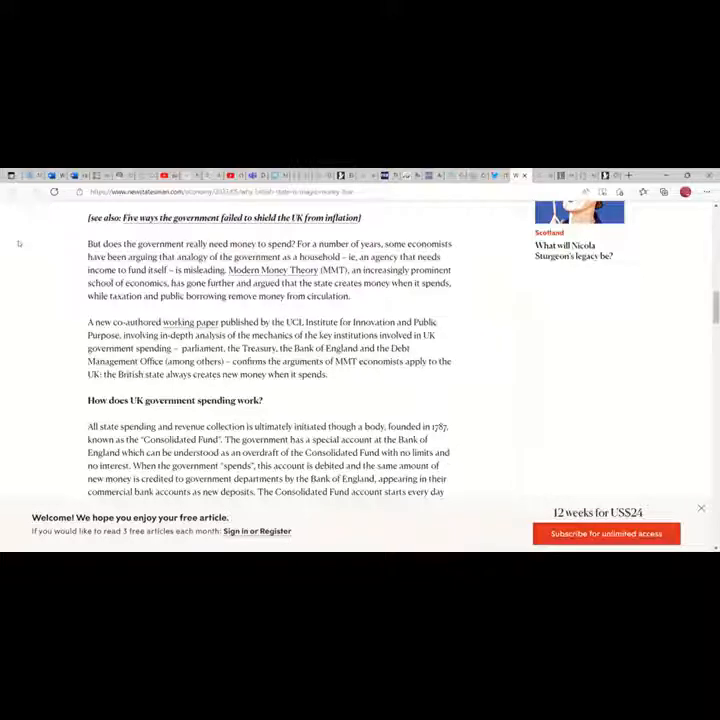
pyautogui.scroll(-3)
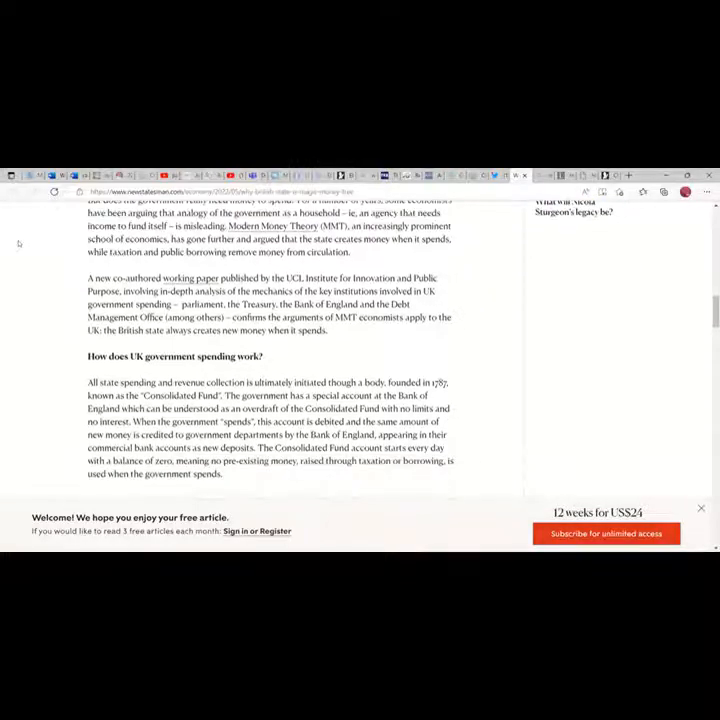
pyautogui.scroll(-3)
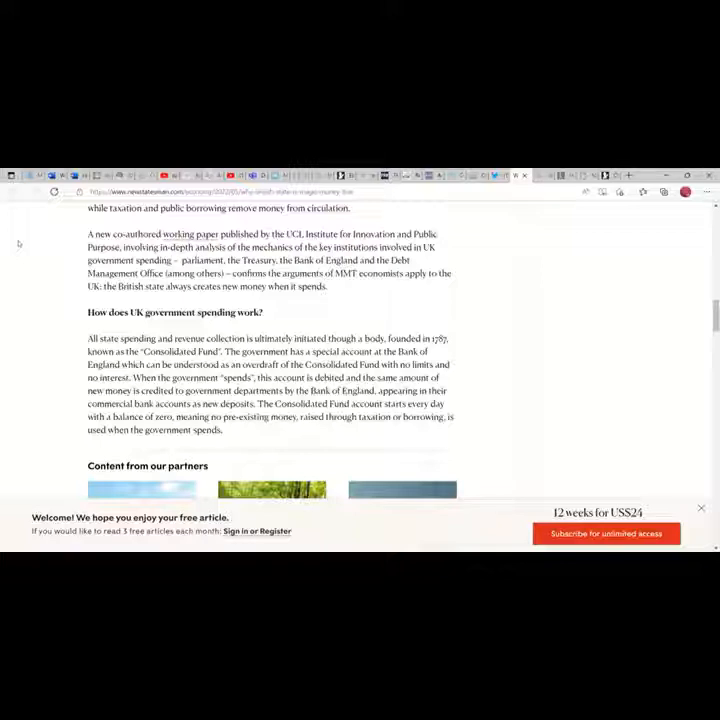
pyautogui.scroll(-3)
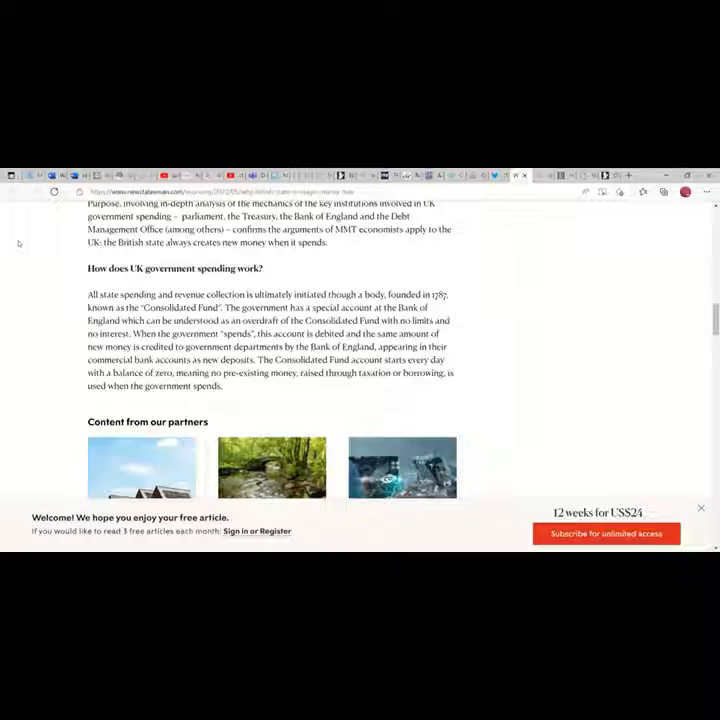
pyautogui.scroll(-3)
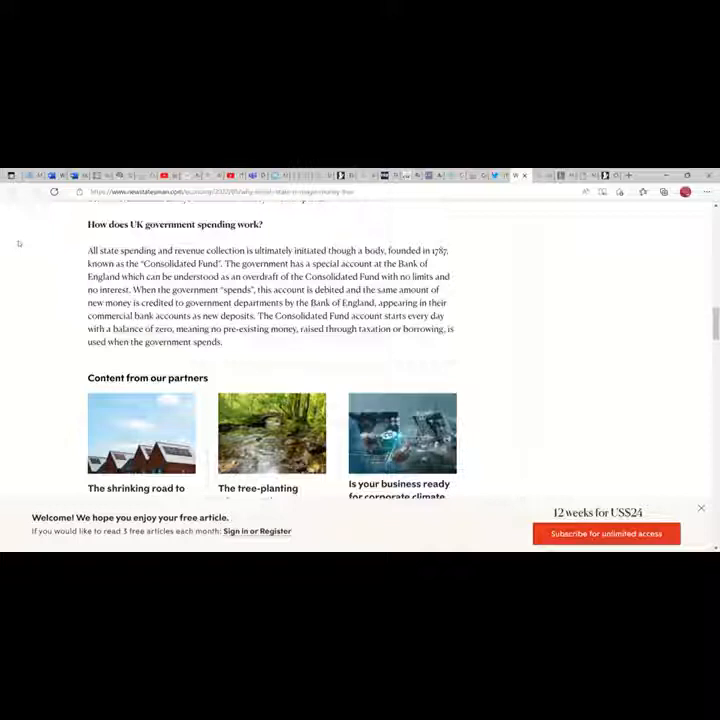
pyautogui.scroll(-3)
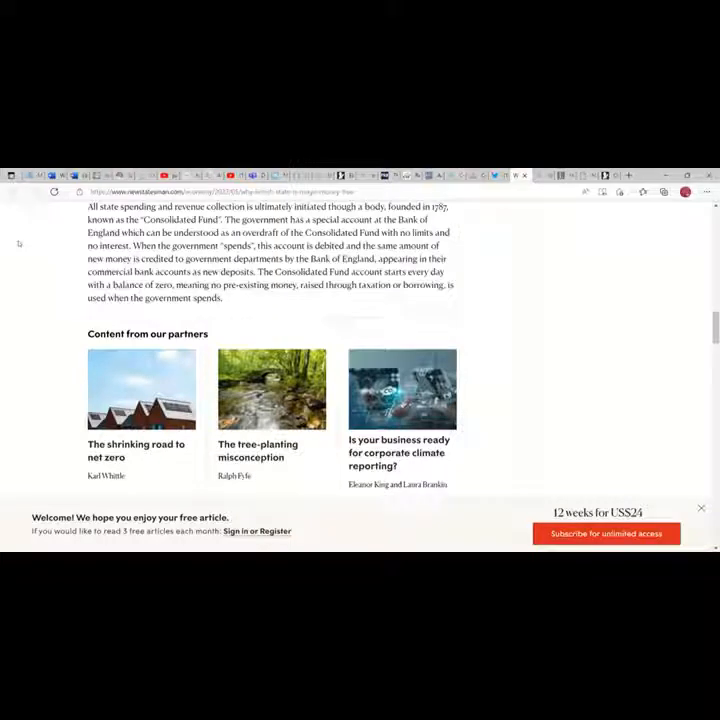
pyautogui.scroll(-3)
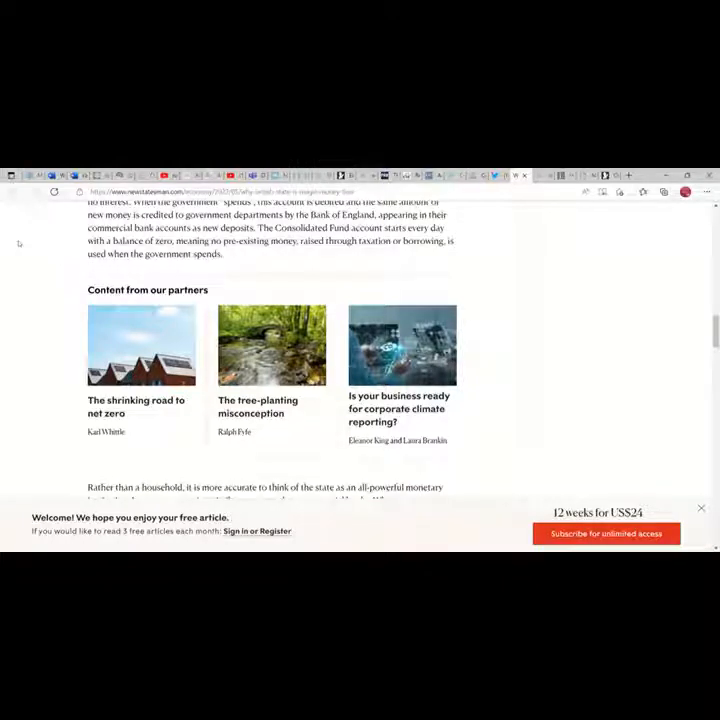
pyautogui.scroll(-3)
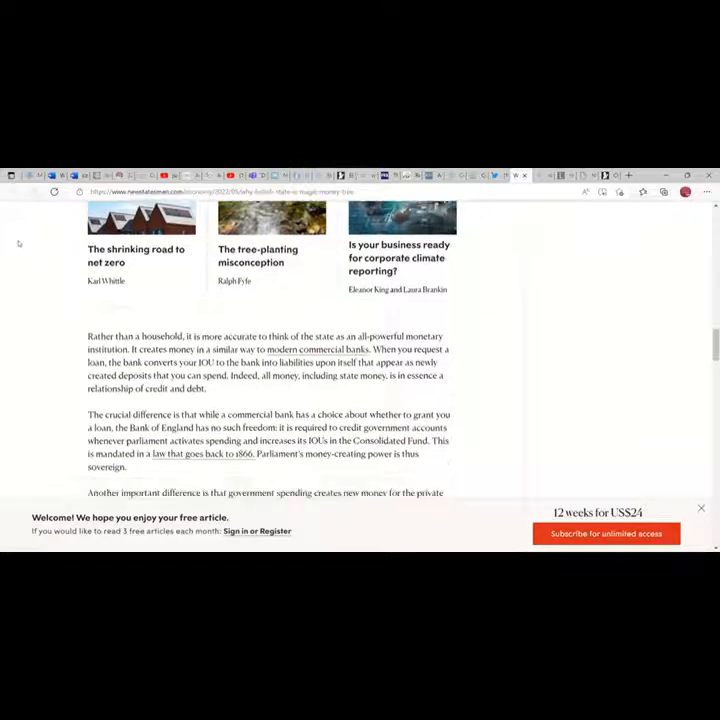
pyautogui.scroll(-3)
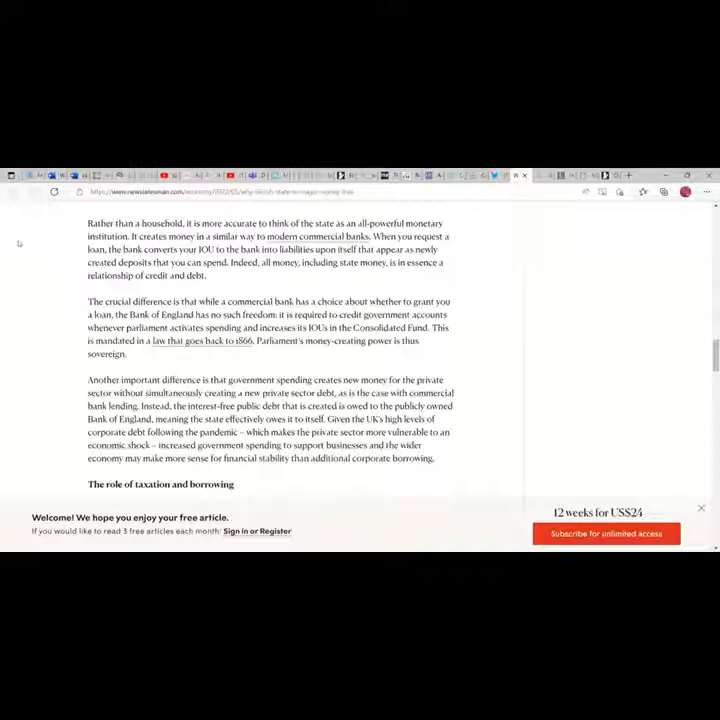
pyautogui.scroll(-3)
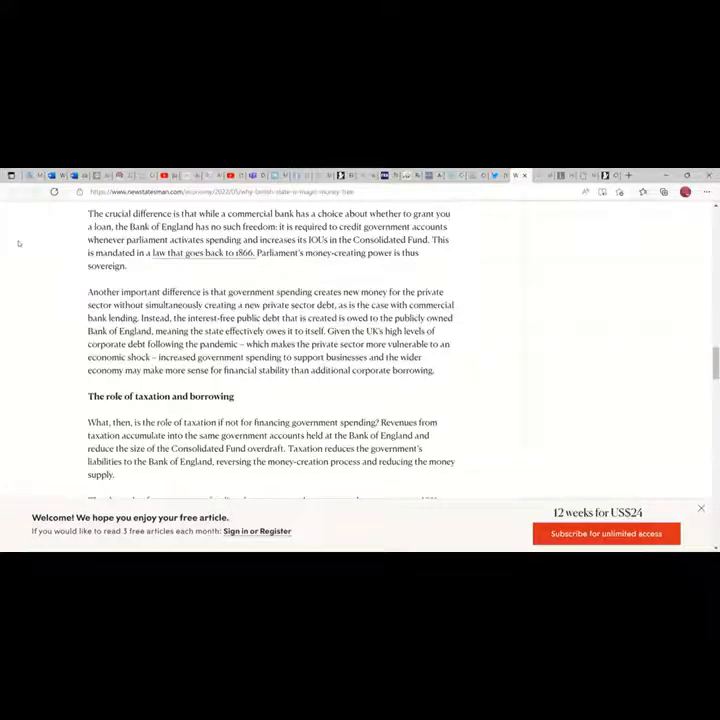
pyautogui.scroll(-3)
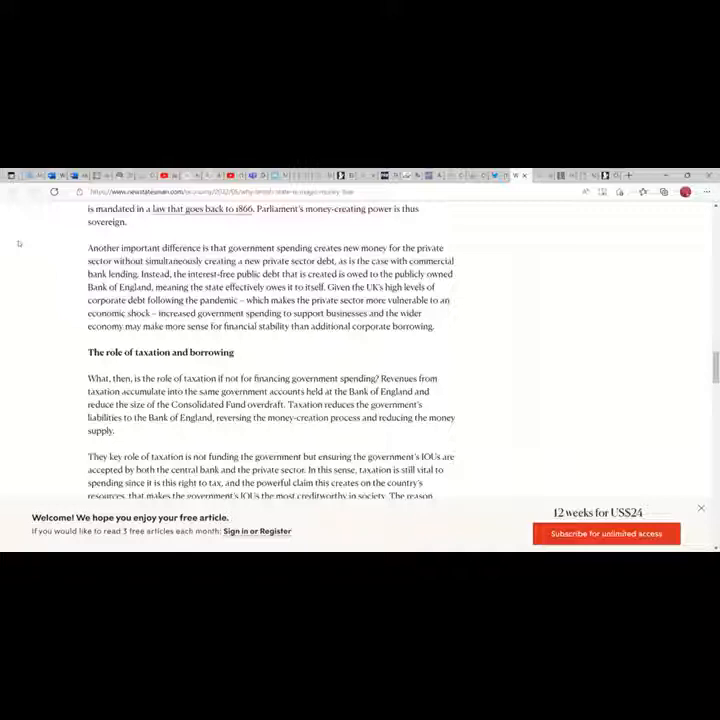
pyautogui.scroll(-3)
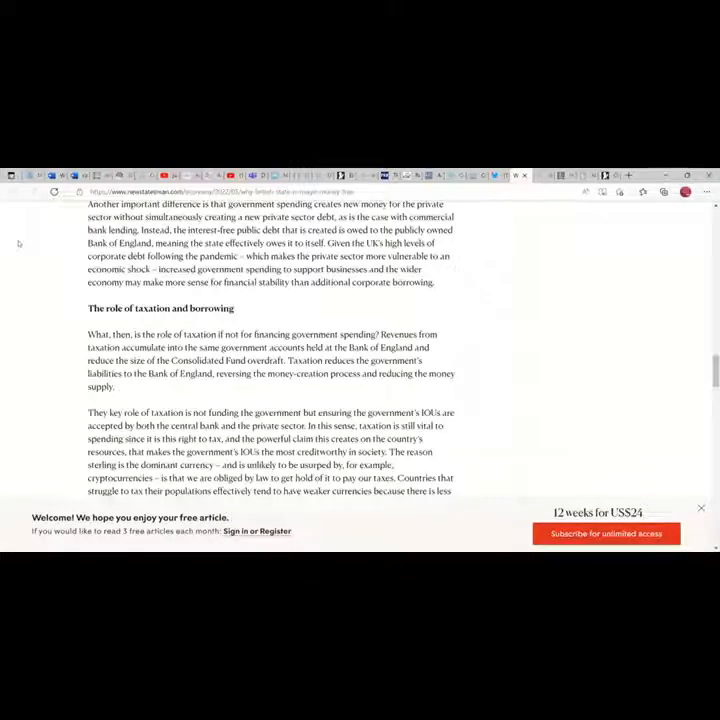
pyautogui.scroll(-3)
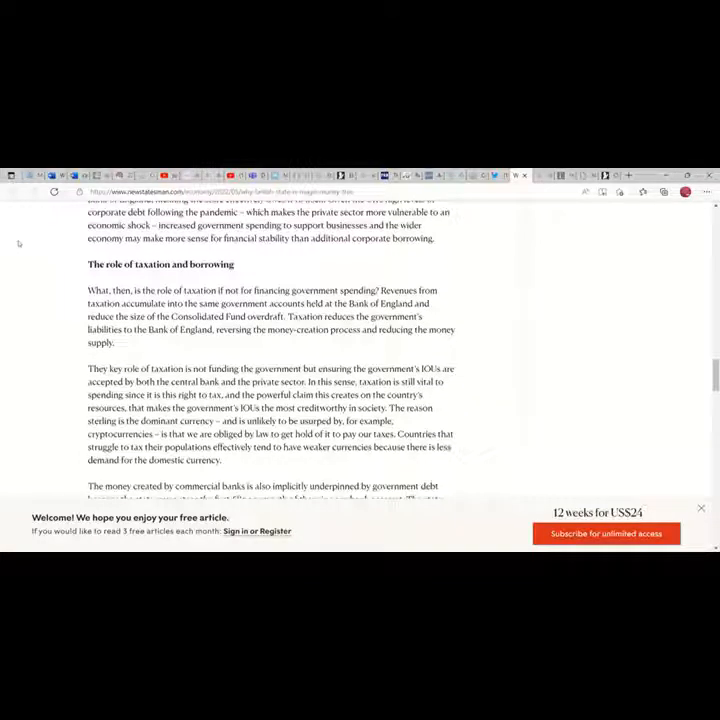
pyautogui.scroll(-3)
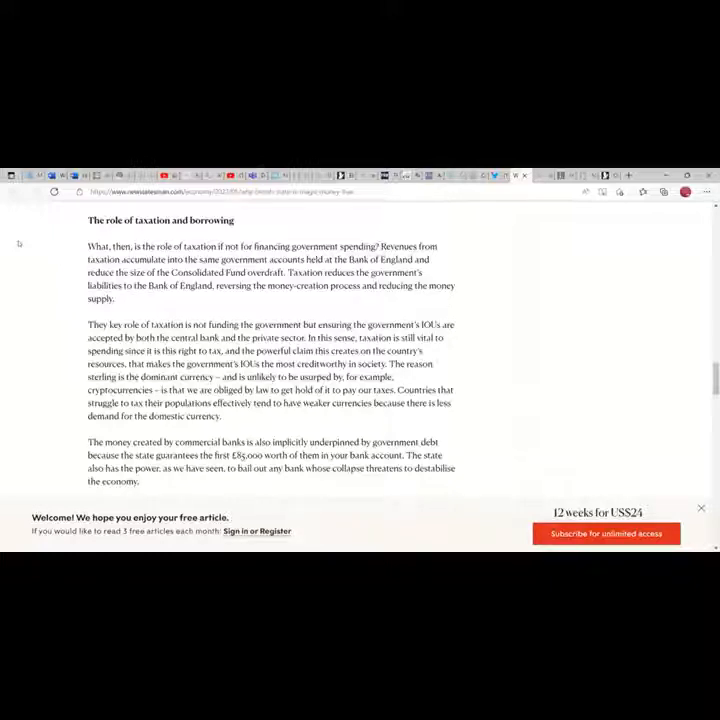
pyautogui.scroll(-3)
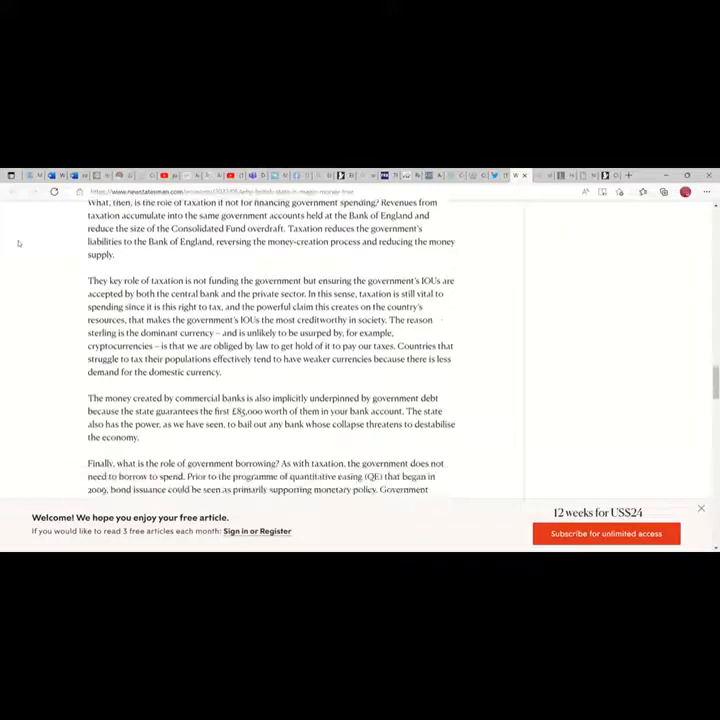
pyautogui.scroll(-3)
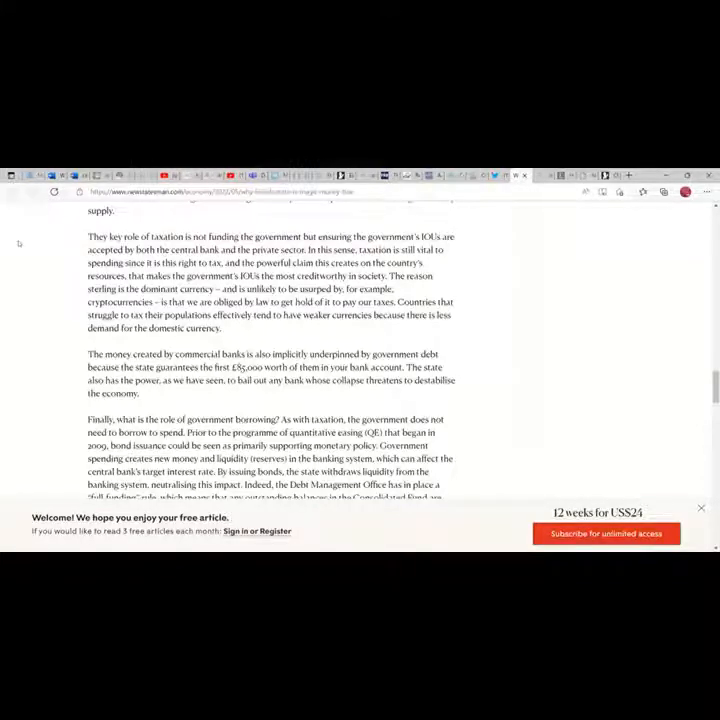
pyautogui.scroll(-3)
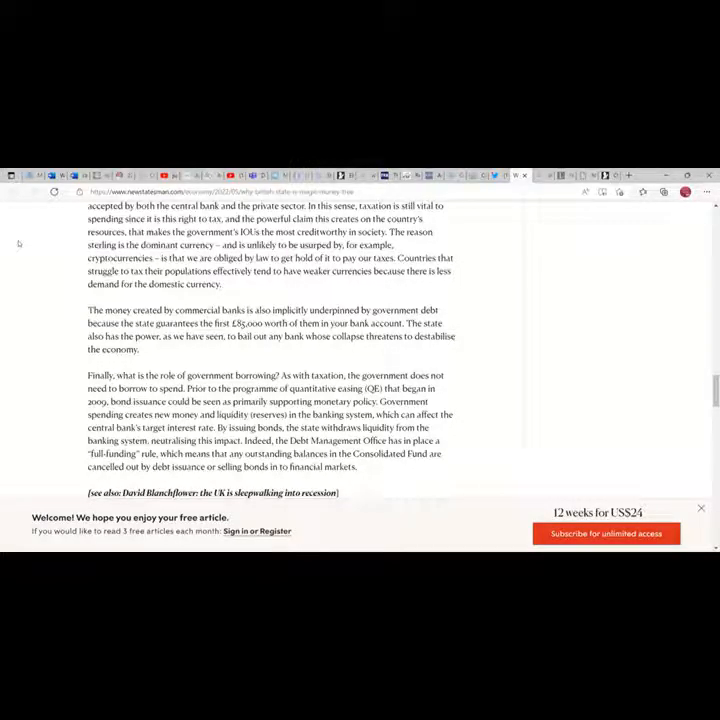
pyautogui.scroll(-3)
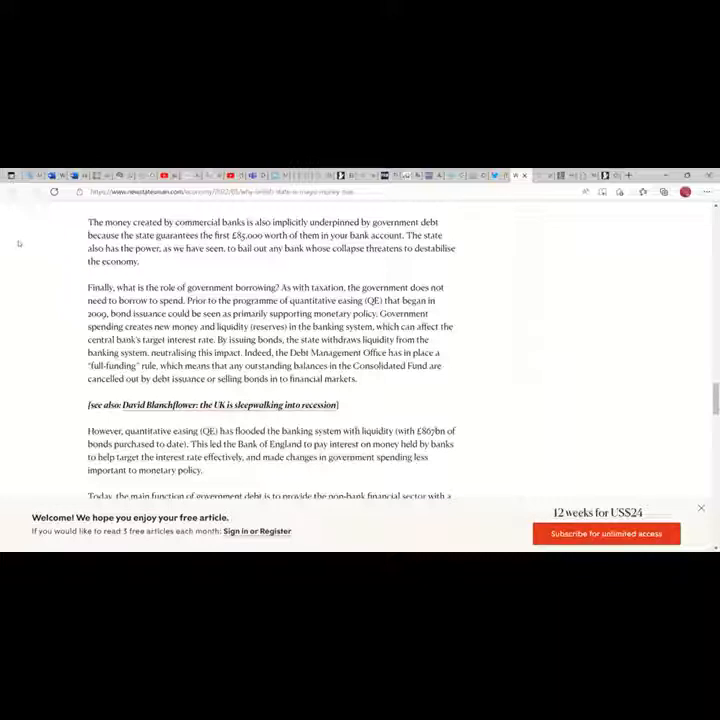
pyautogui.scroll(-3)
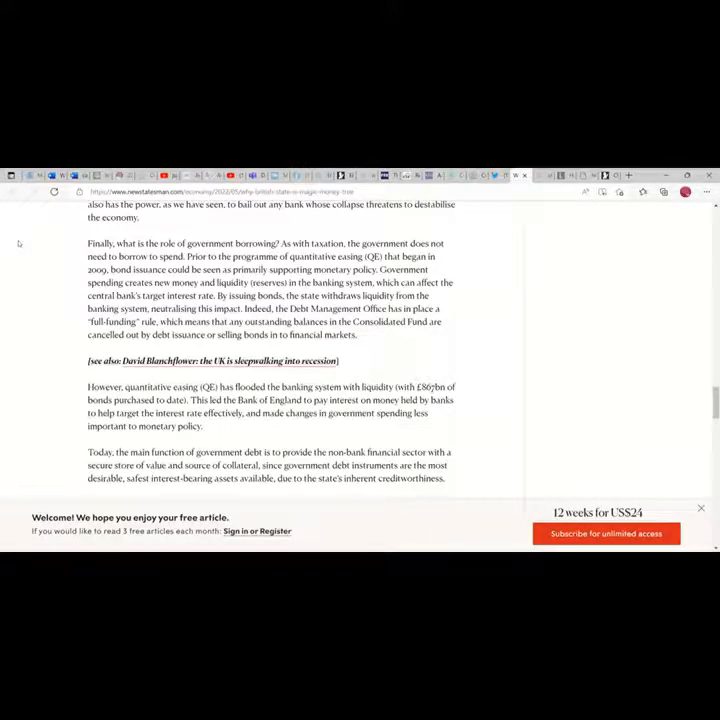
pyautogui.scroll(-3)
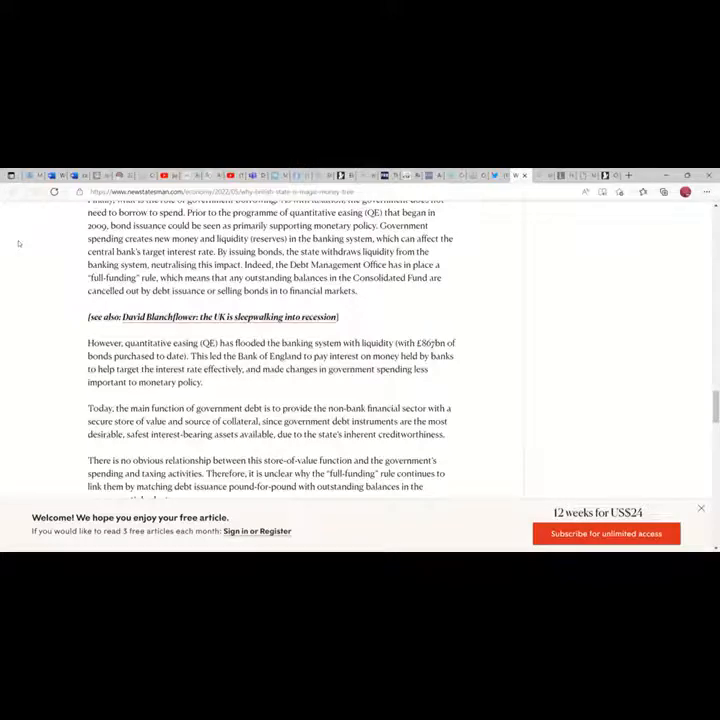
pyautogui.scroll(-3)
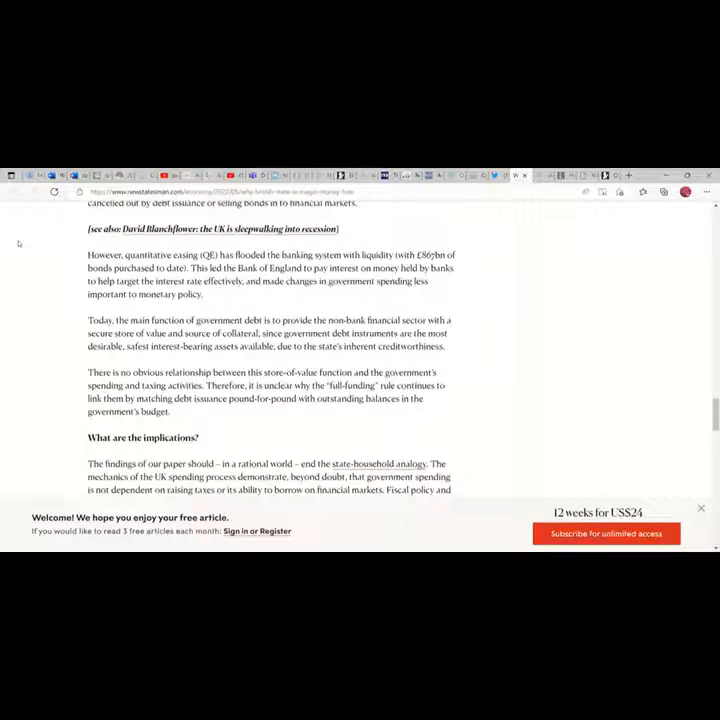
pyautogui.scroll(-3)
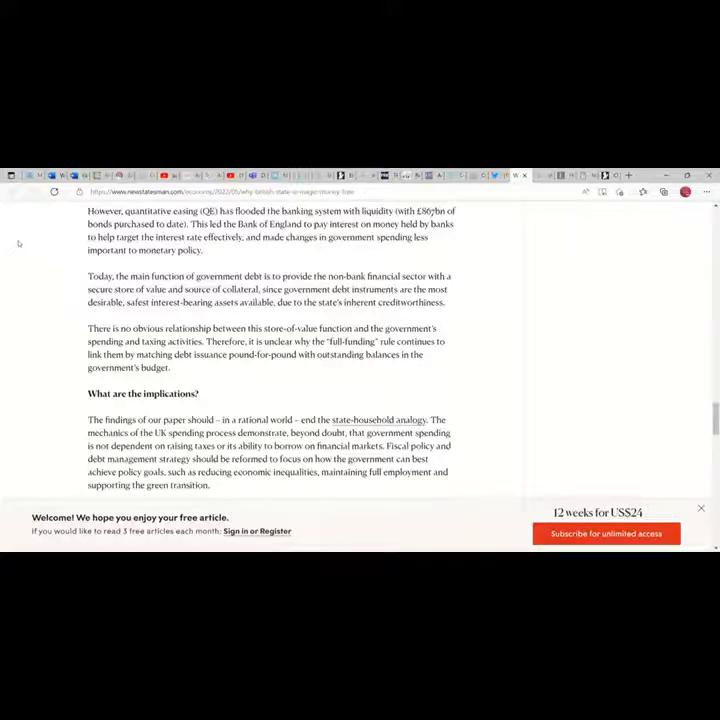
pyautogui.scroll(-3)
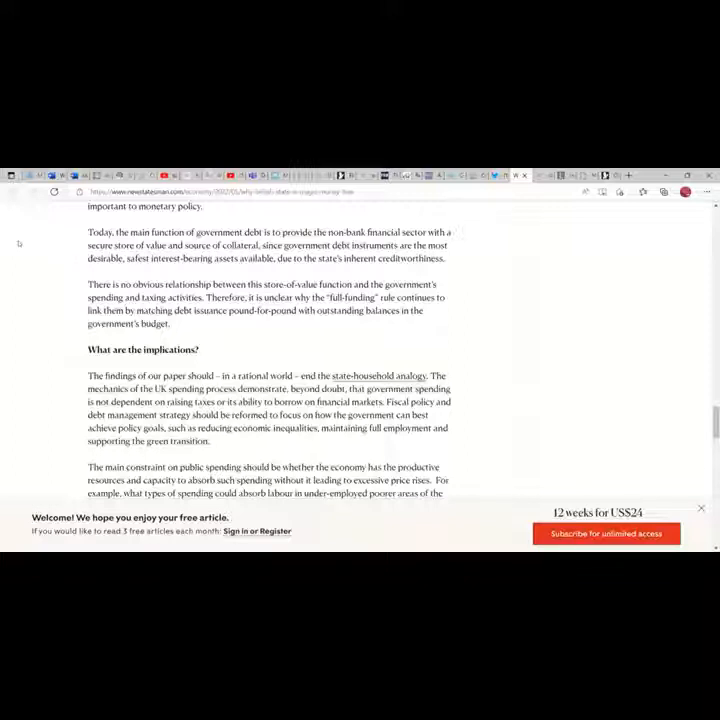
pyautogui.scroll(-3)
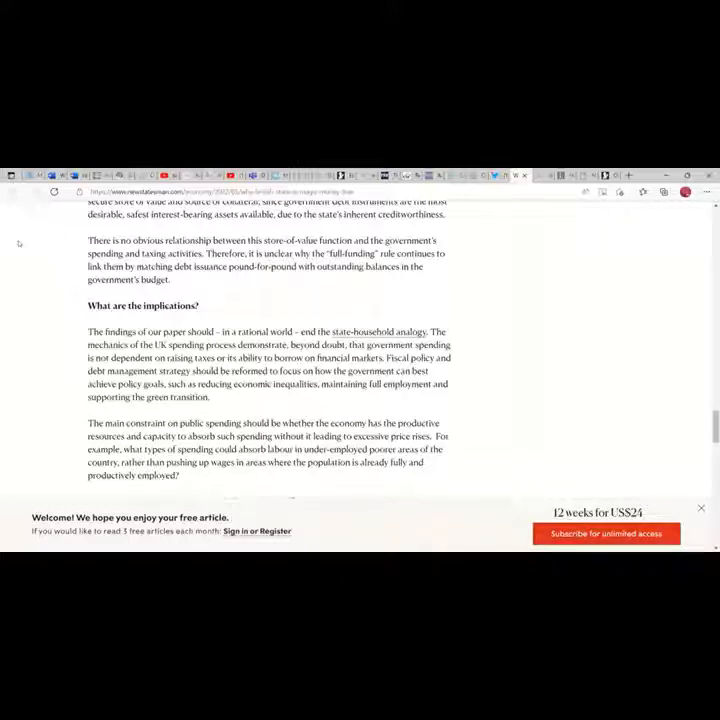
pyautogui.scroll(-3)
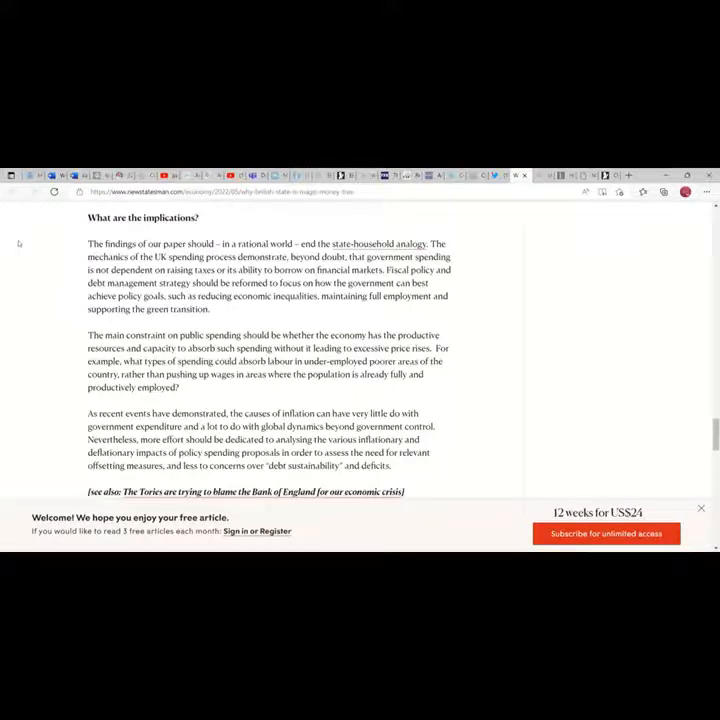
pyautogui.scroll(-3)
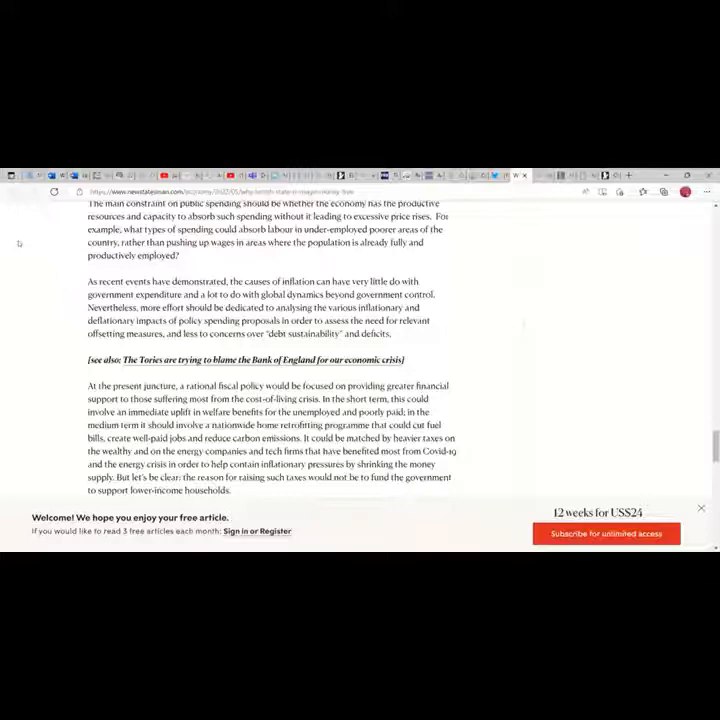
pyautogui.scroll(-3)
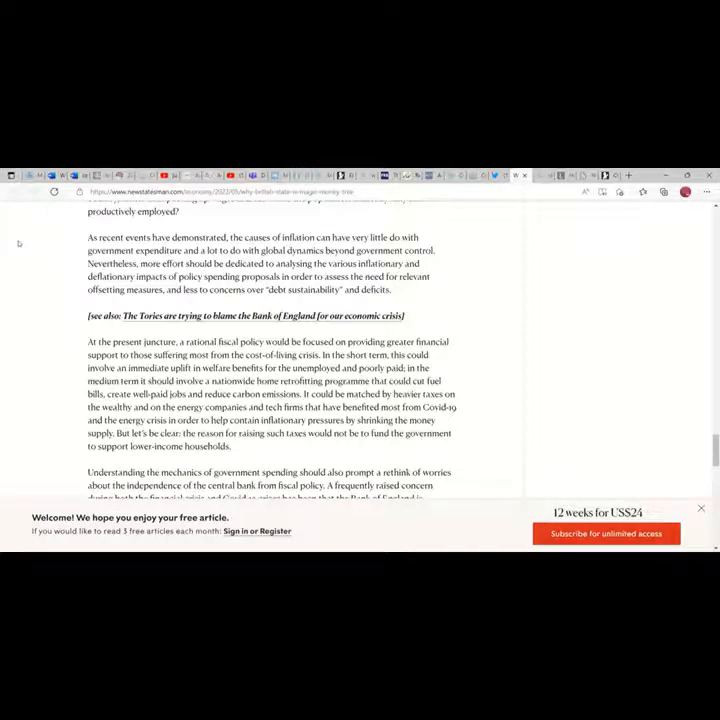
pyautogui.scroll(-3)
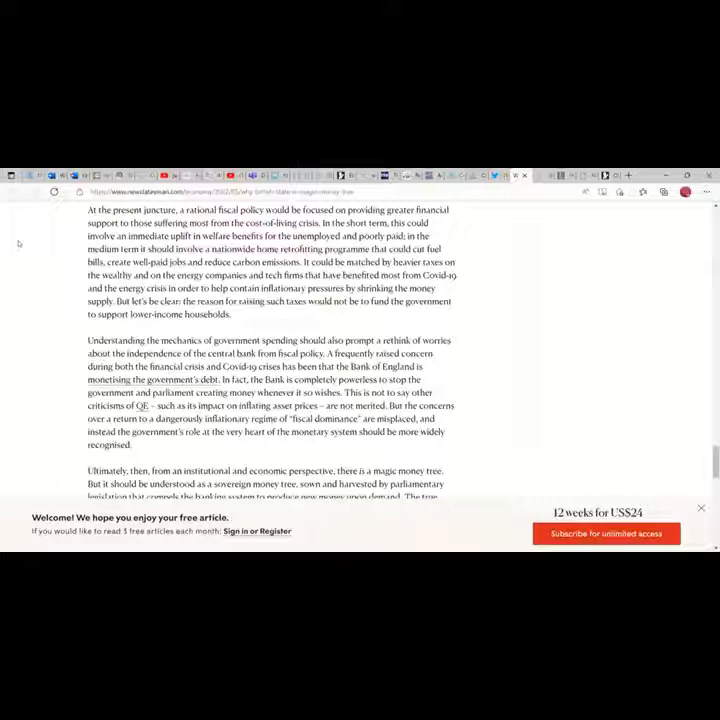
pyautogui.scroll(-3)
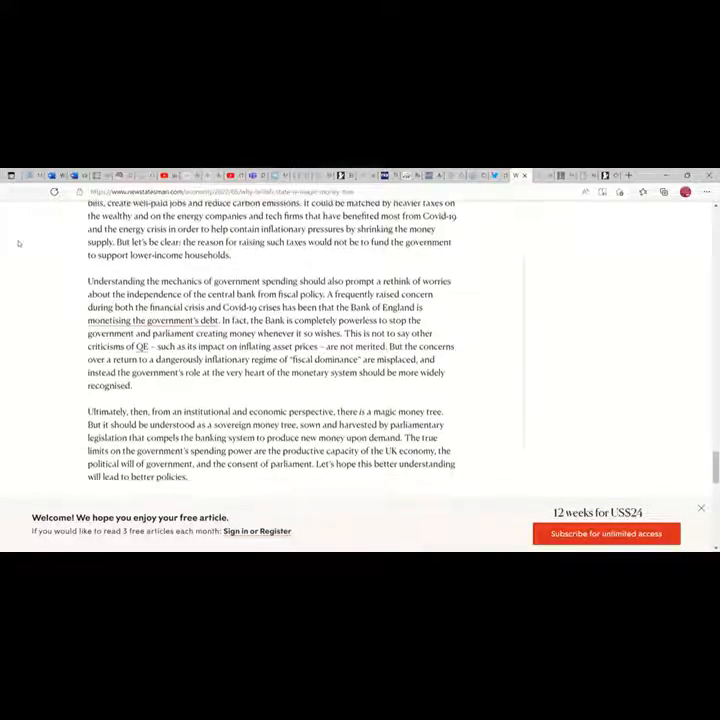
pyautogui.scroll(-3)
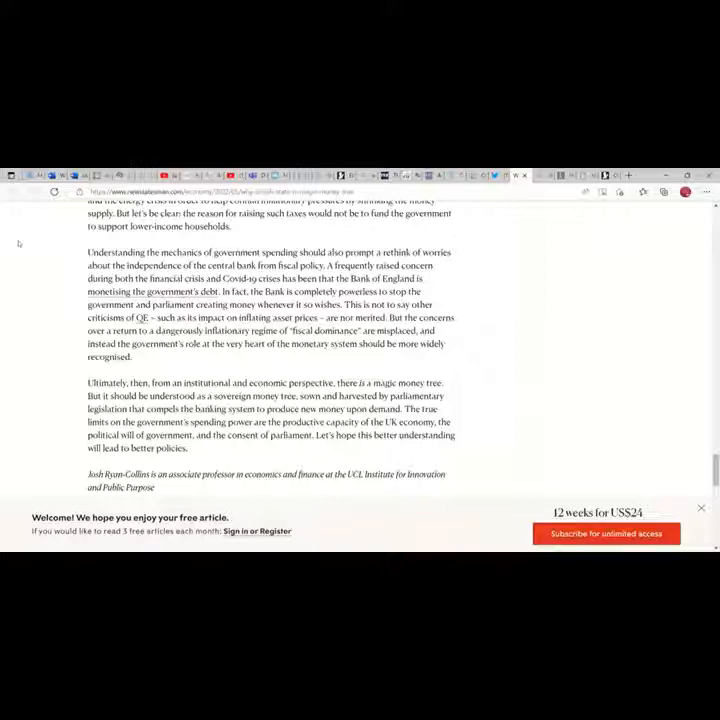
pyautogui.scroll(-3)
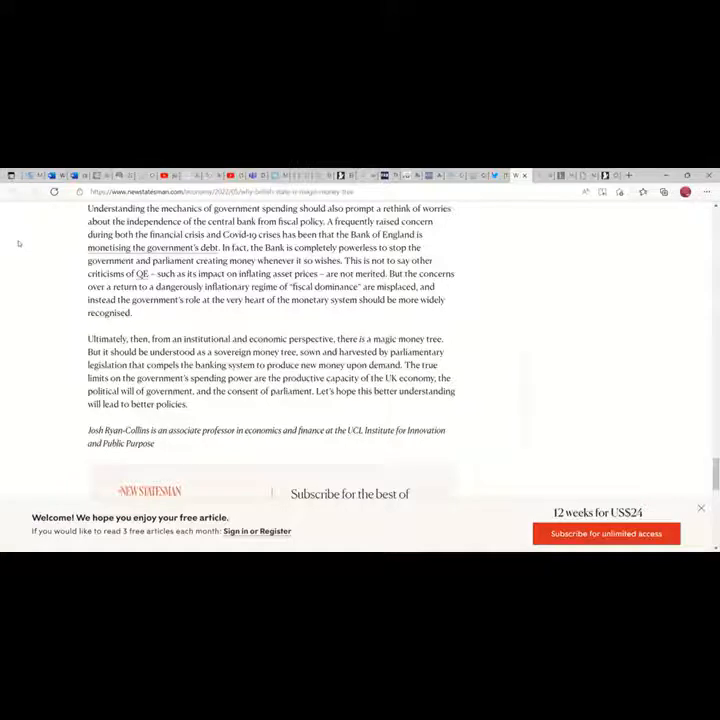
pyautogui.scroll(-3)
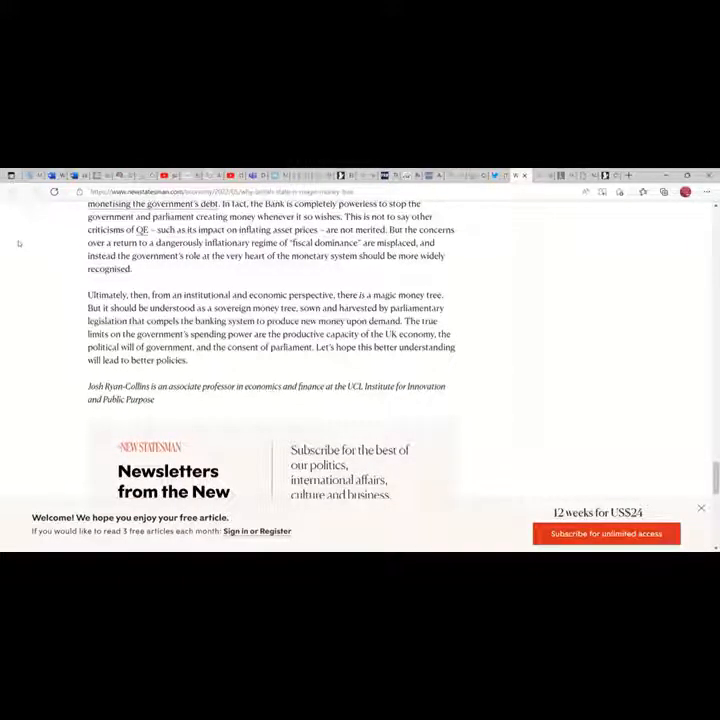